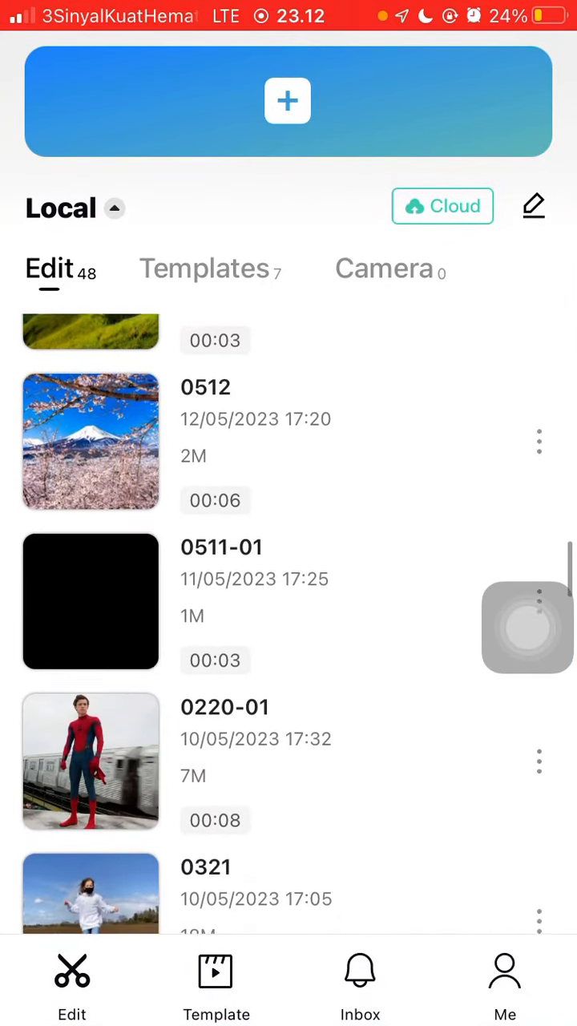
Leave the previous text-effect project and open project 0220 with the dancing clip.
scroll(down, 3)
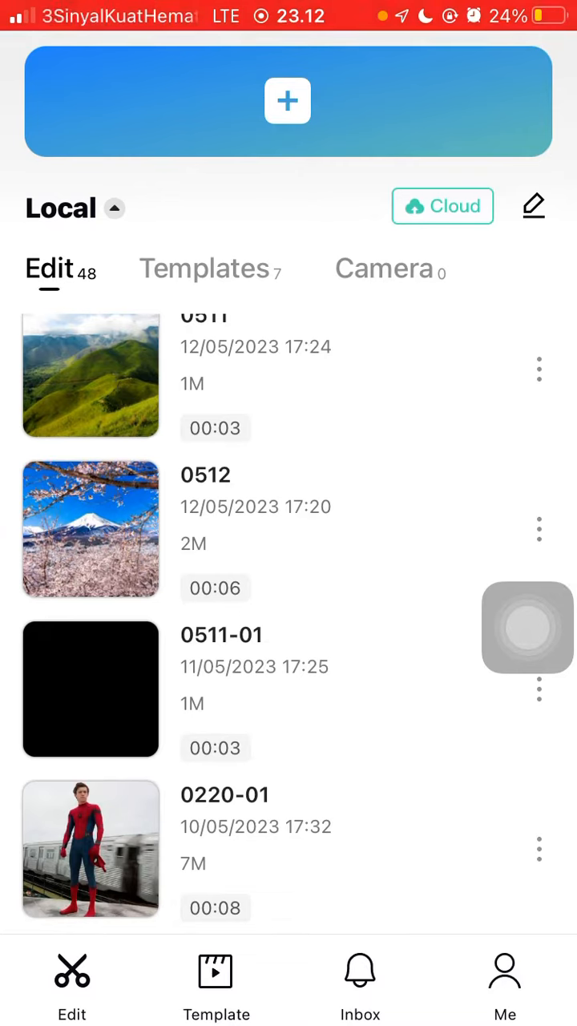
scroll(down, 3)
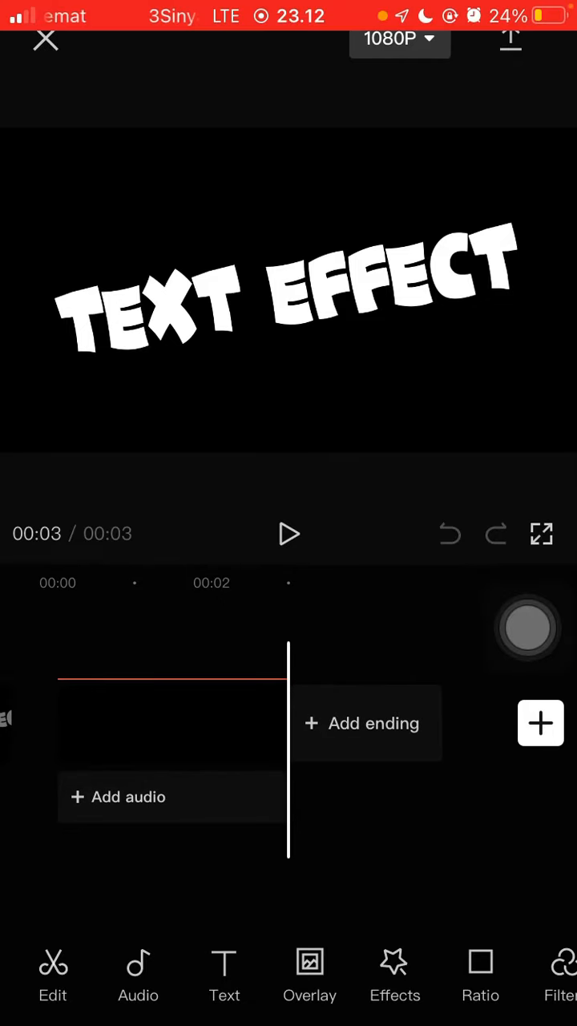
click(45, 40)
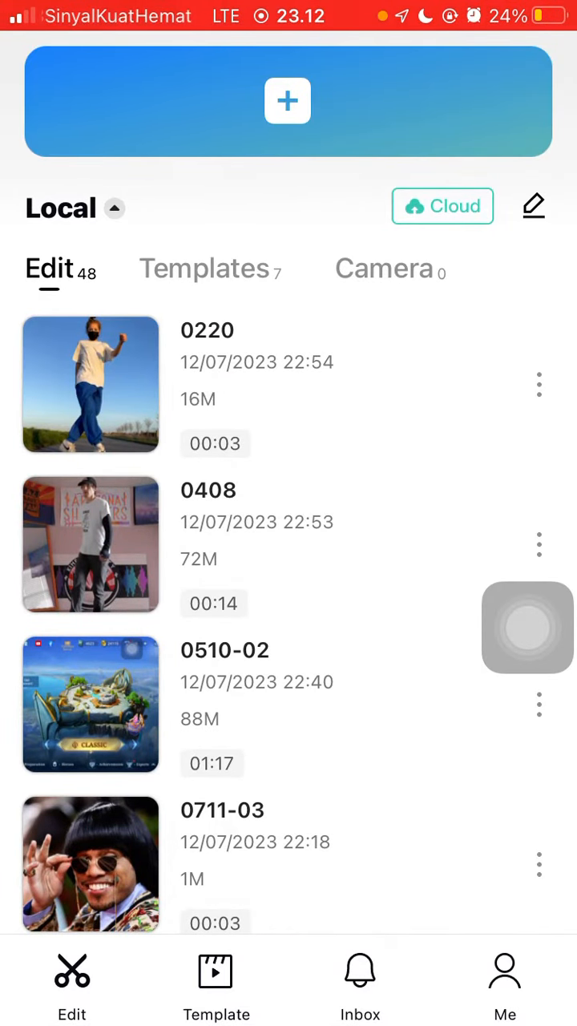
click(90, 384)
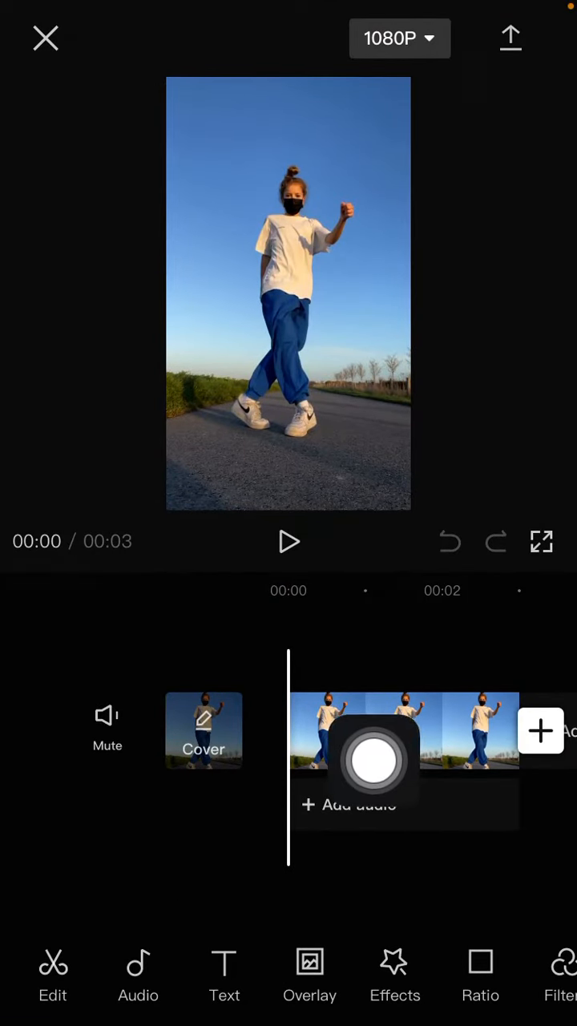
Add a new text layer over the video reading 'Shuffle'.
click(225, 974)
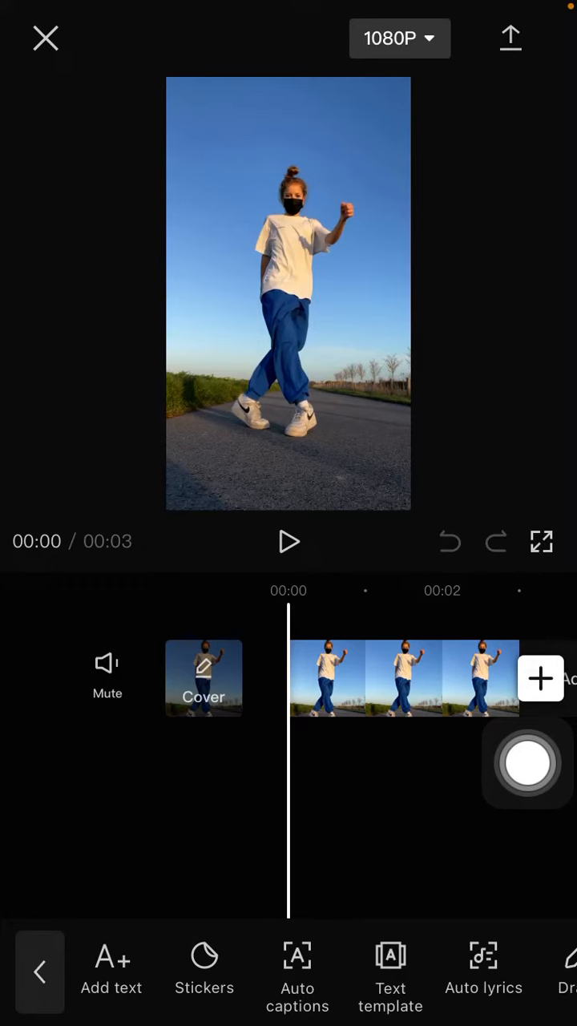
click(112, 971)
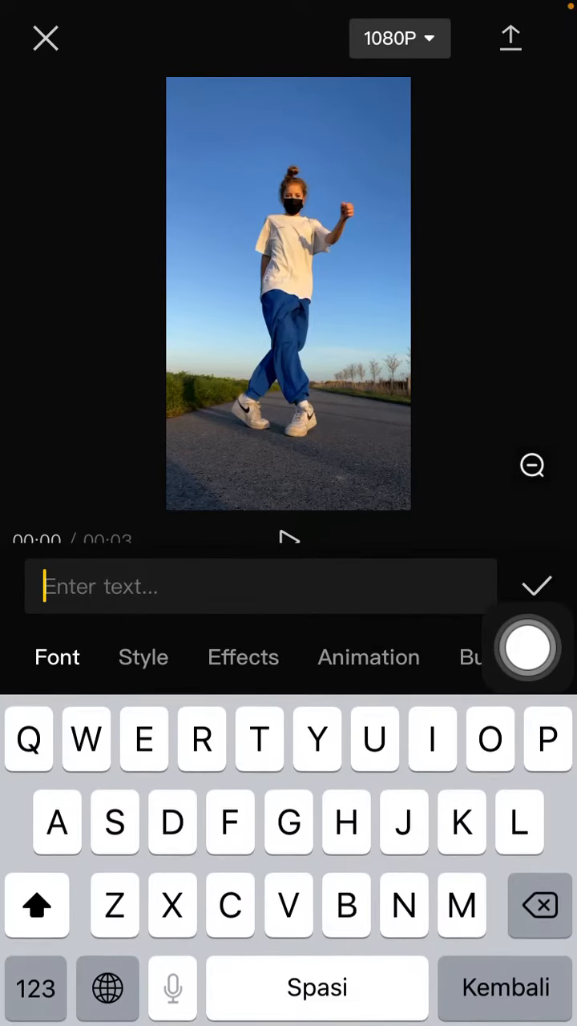
text(Shu)
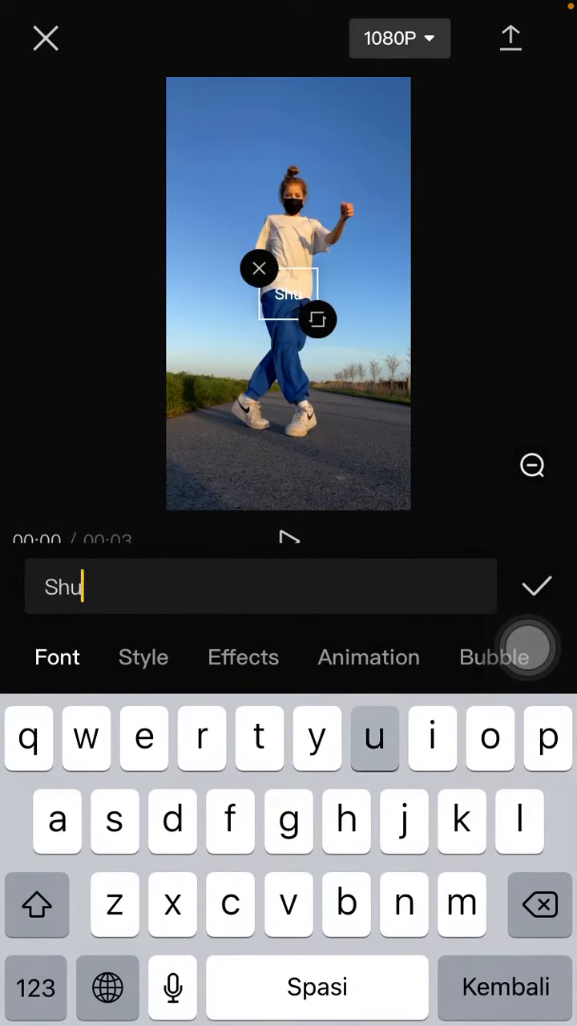
text(ffle)
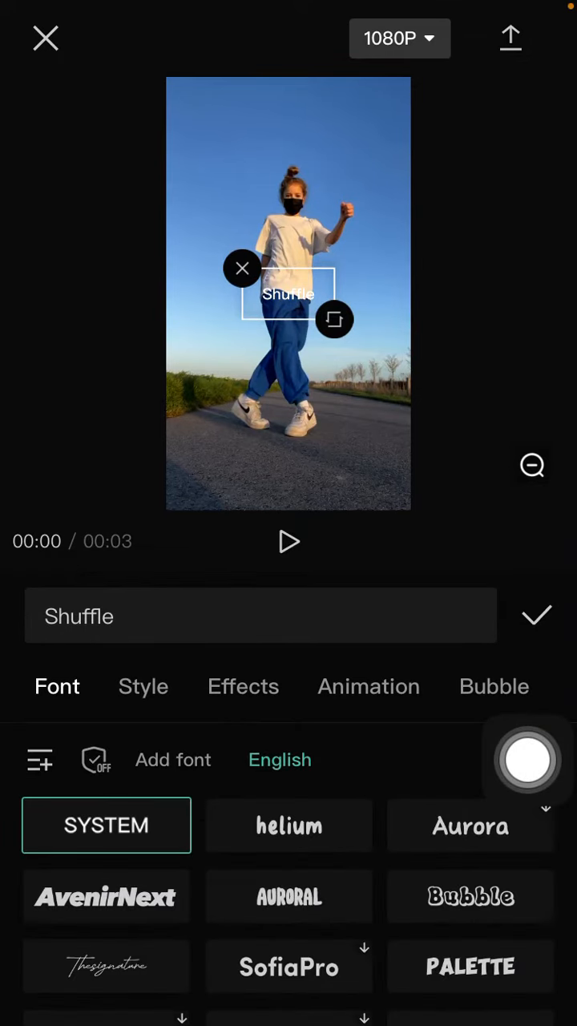
Set the Shuffle title to the AURORAL font in red and confirm the edits.
click(289, 896)
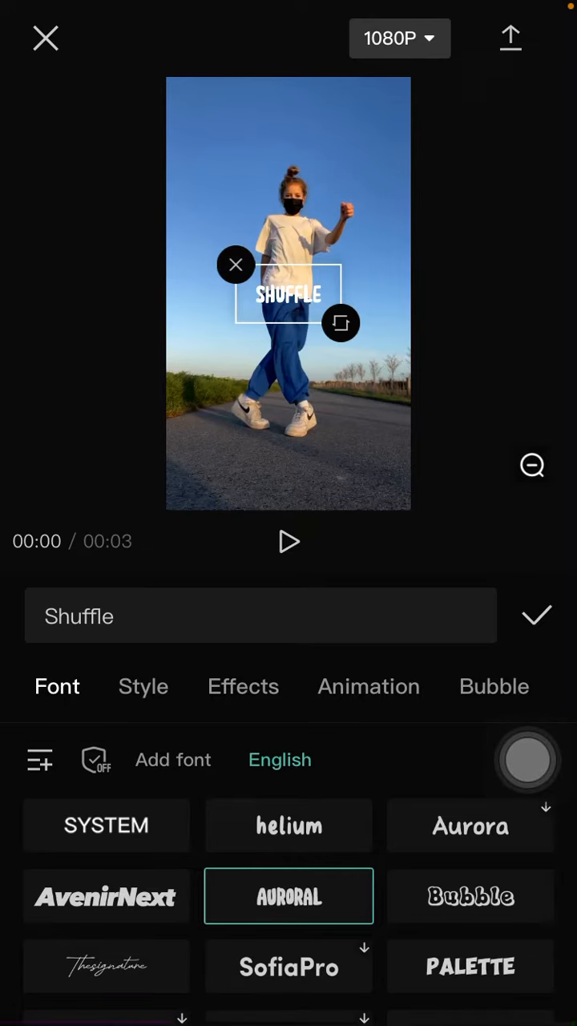
click(144, 686)
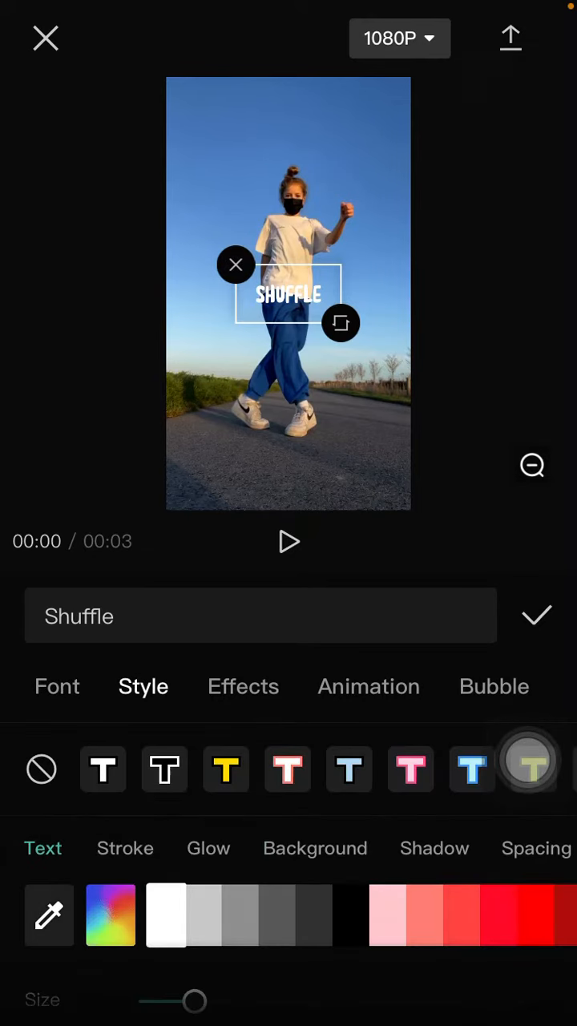
click(535, 914)
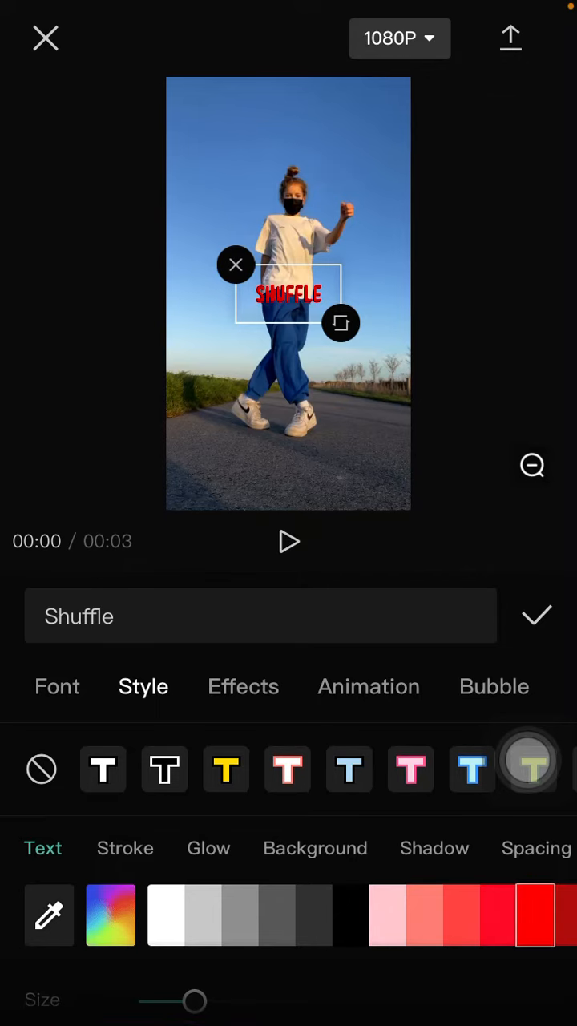
click(535, 616)
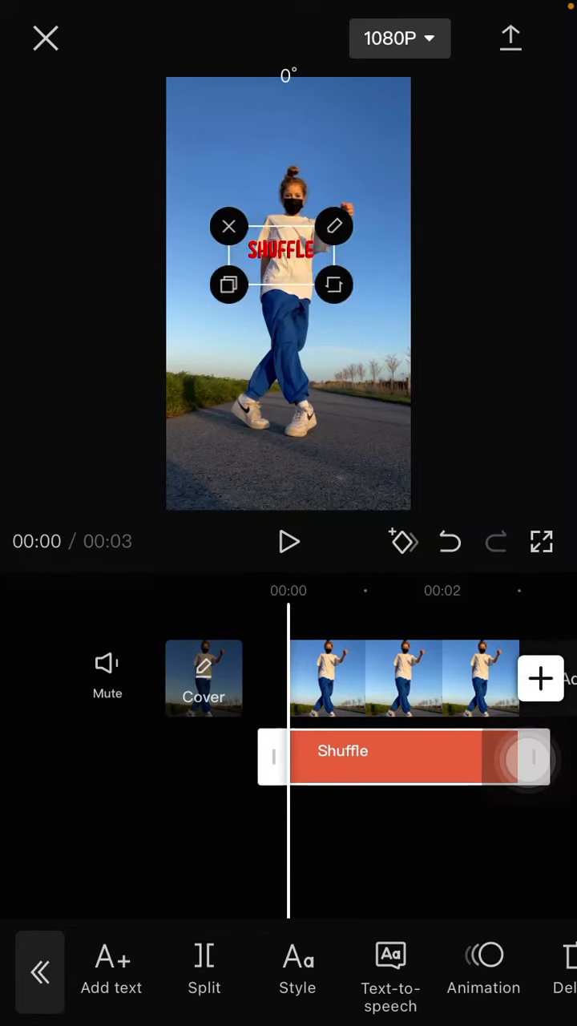
Move the text to the top-left, keyframe later positions, and preview the moving title.
drag(280, 249, 225, 104)
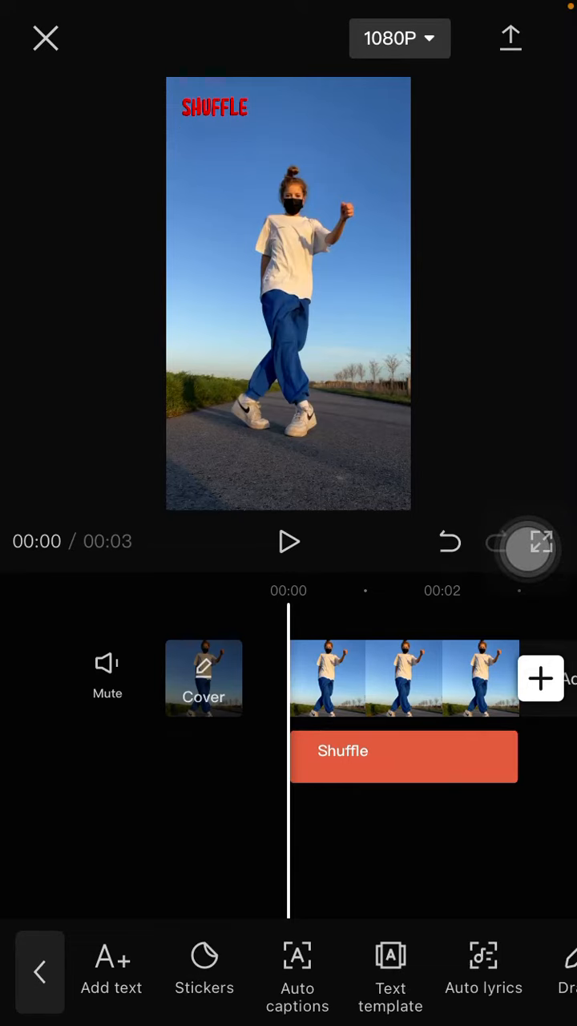
click(404, 757)
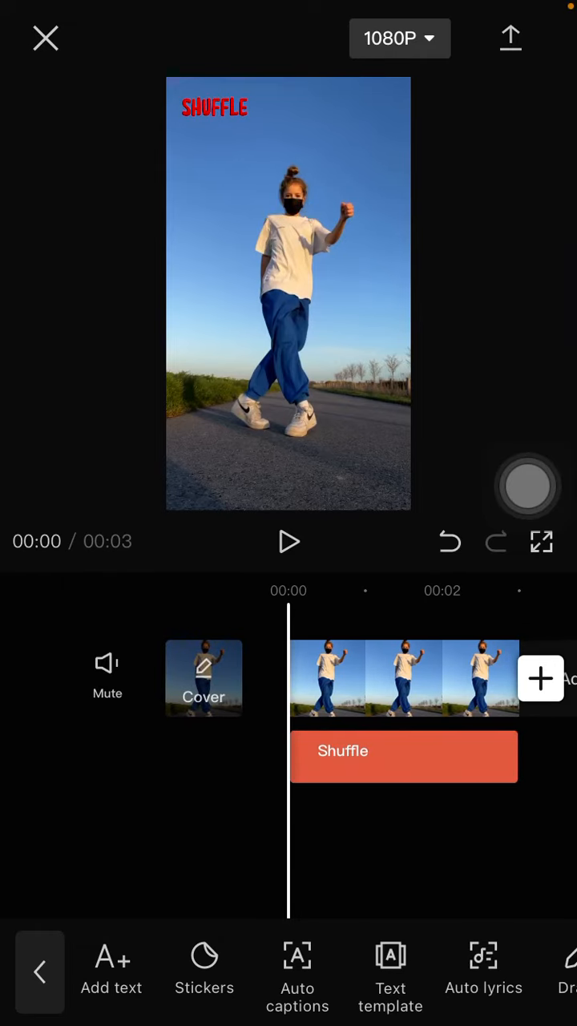
click(288, 542)
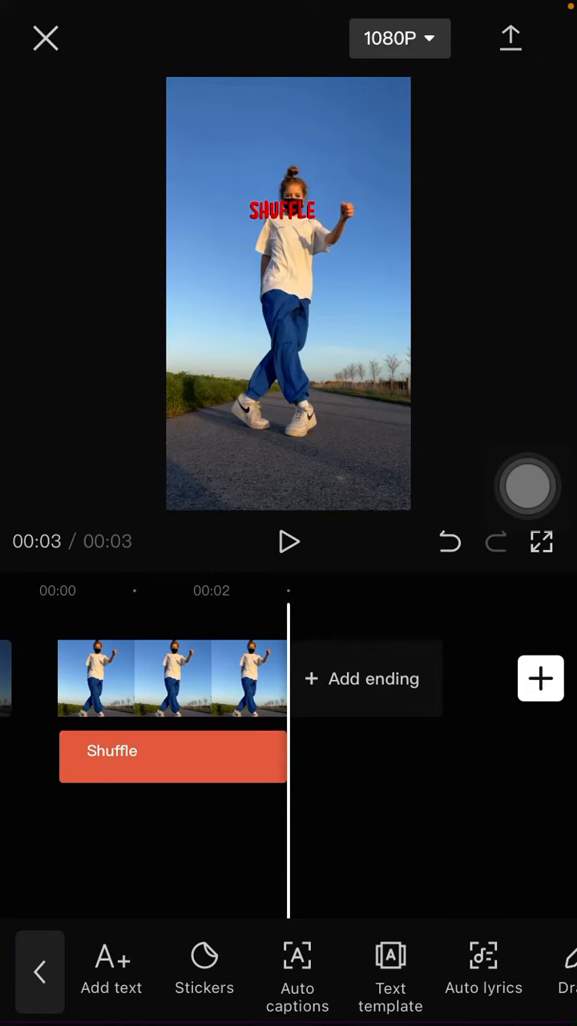
click(289, 542)
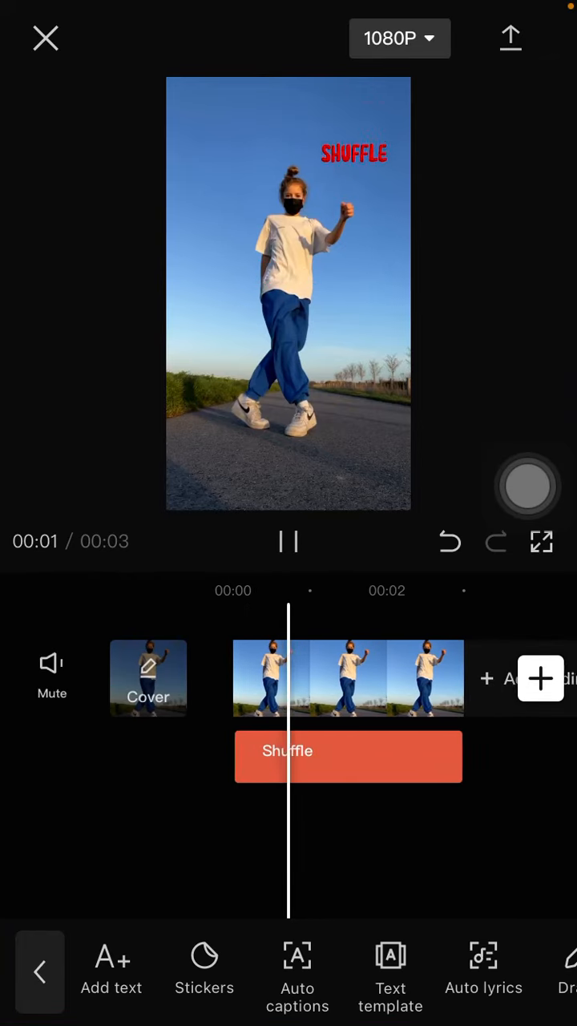